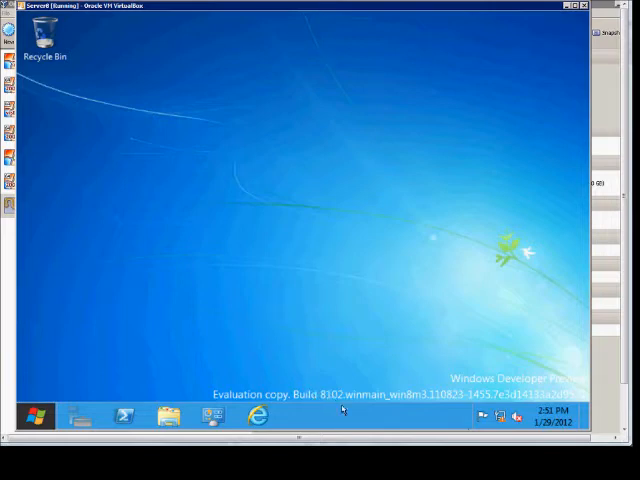
mouse_move(356, 436)
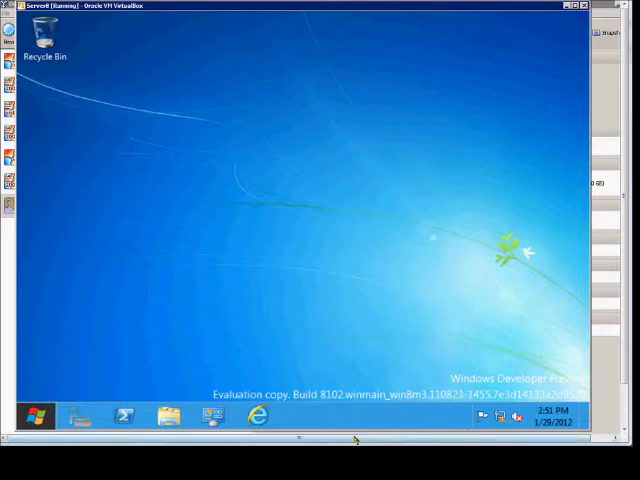
mouse_move(332, 416)
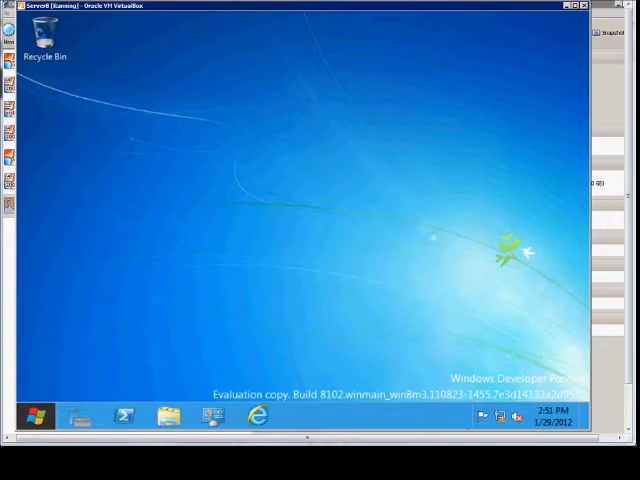
Launch Server Manager from the taskbar to reach its dashboard
click(42, 416)
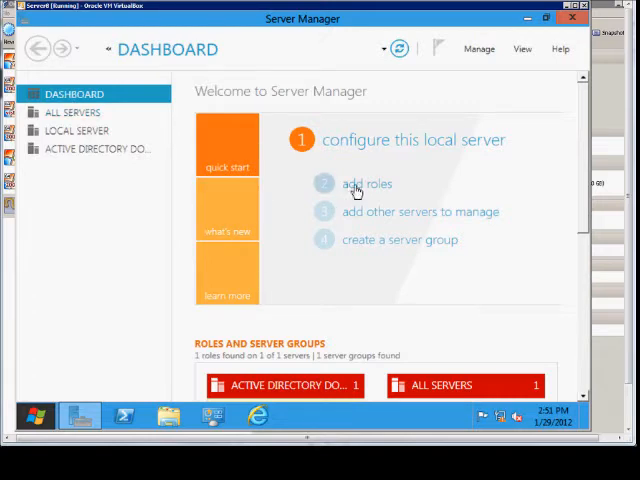
Start the Add Roles and Features Wizard and, after the scenario-based option fails with a domain-join error, choose role-based or feature-based installation
click(364, 184)
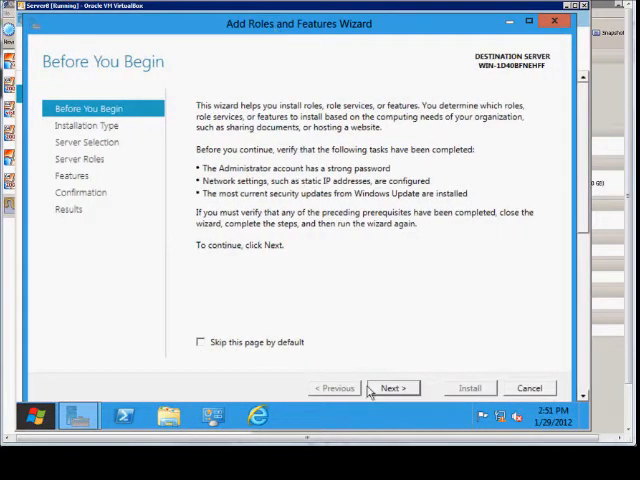
click(392, 388)
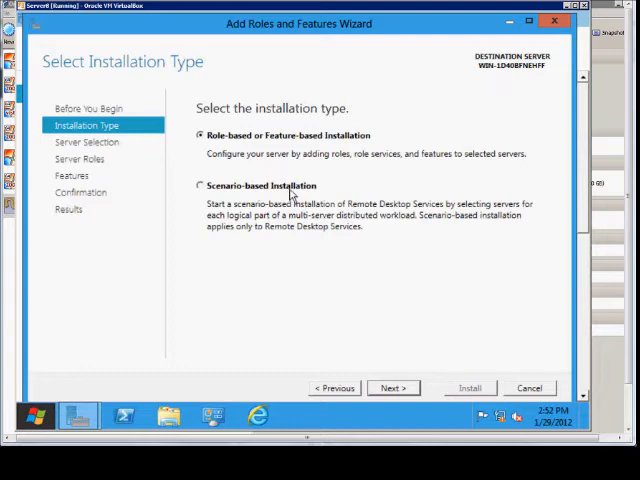
click(200, 184)
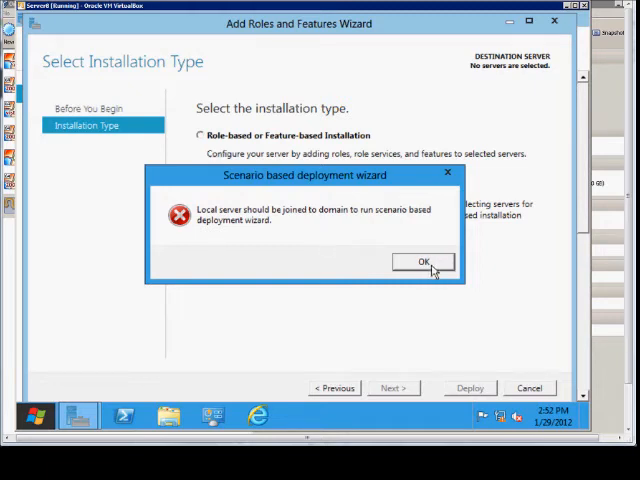
click(424, 260)
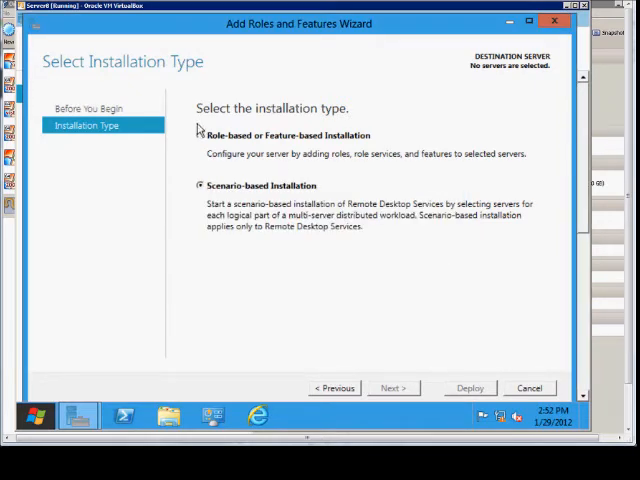
click(200, 136)
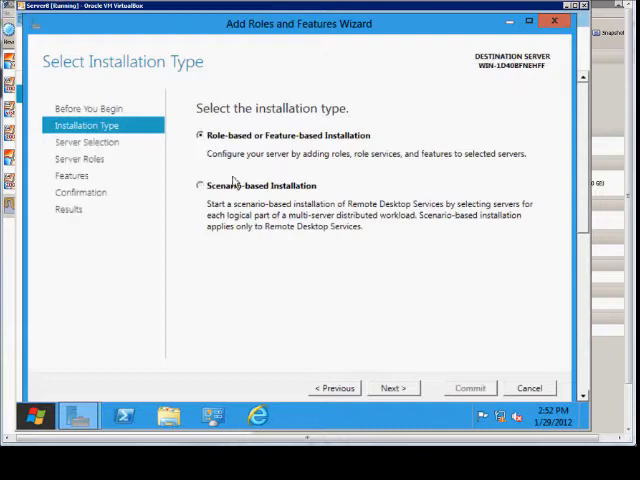
Keep the local server as destination and select the Remote Access role with its required Web Server (IIS) features
click(392, 388)
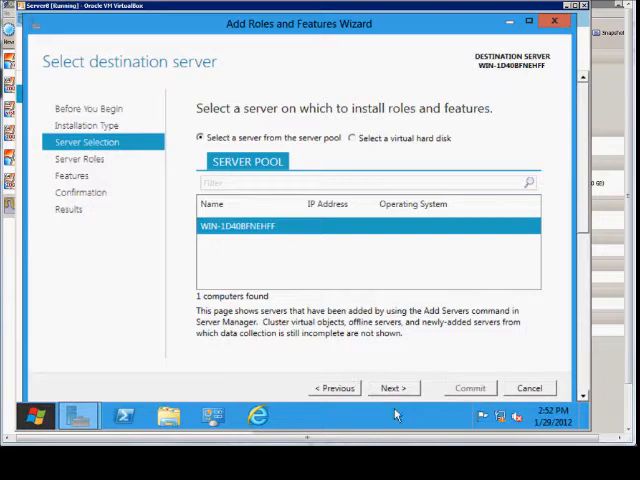
click(392, 388)
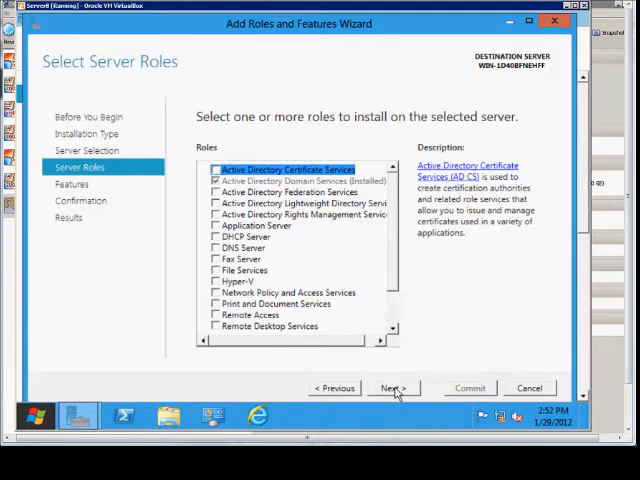
scroll(down, 3)
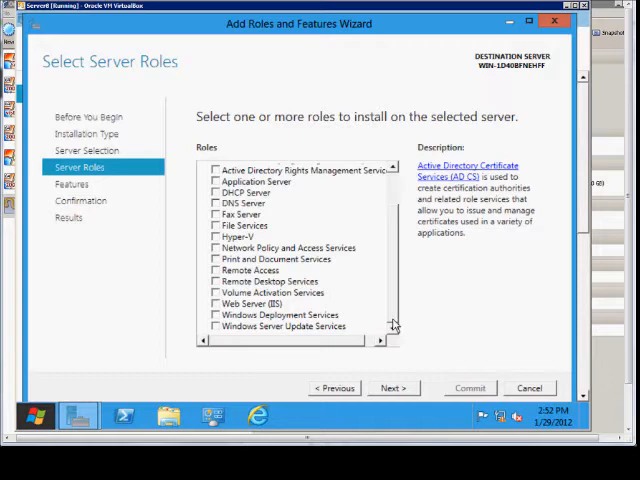
scroll(up, 3)
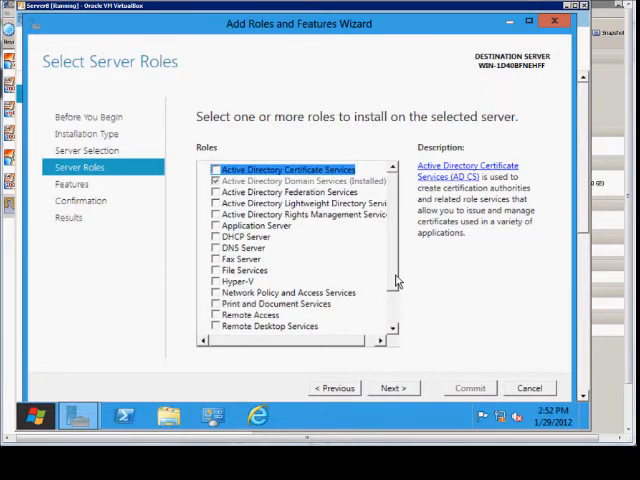
scroll(down, 3)
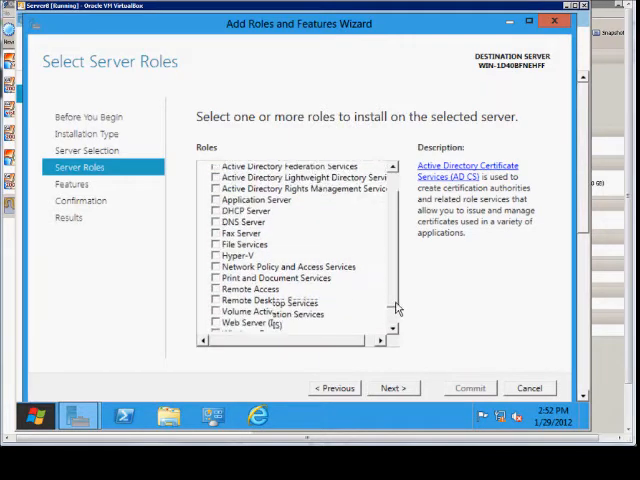
scroll(down, 3)
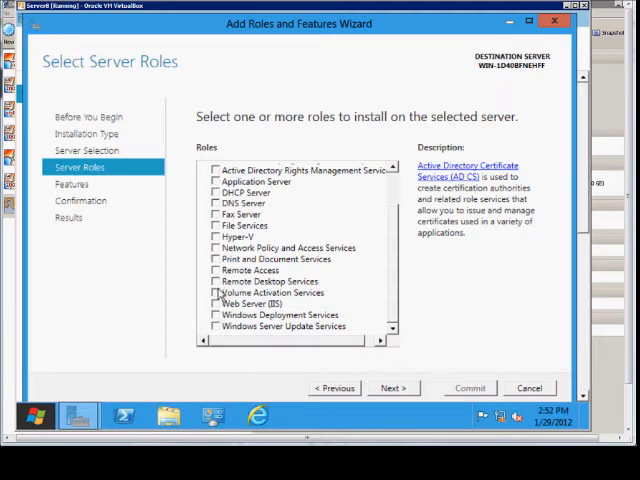
click(216, 270)
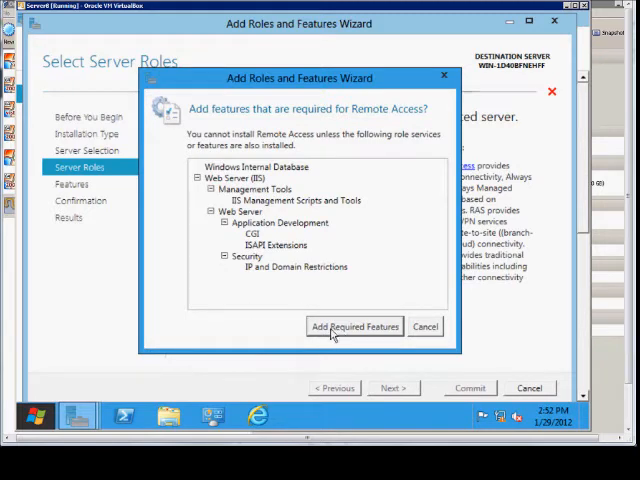
click(354, 326)
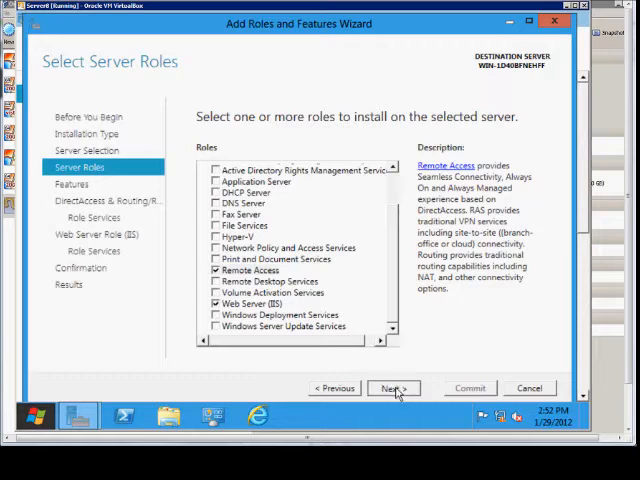
Choose TFTP Client as a feature and proceed to Remote Access role services, keeping DirectAccess and VPN (RAS) checked
click(392, 388)
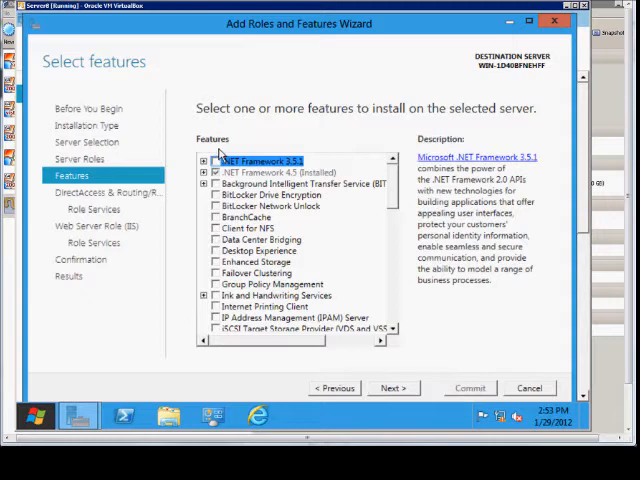
mouse_move(296, 214)
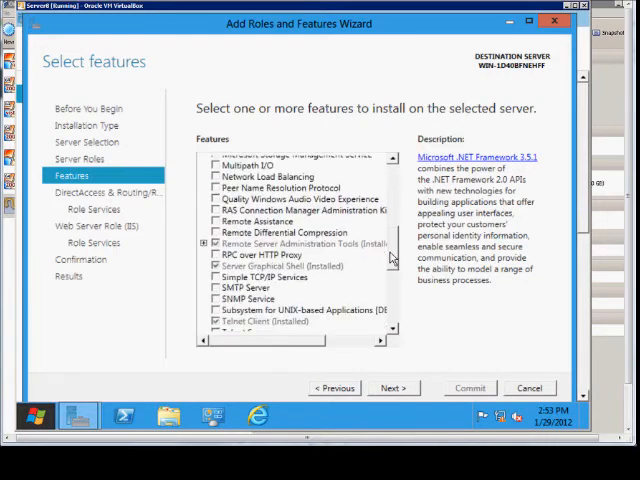
scroll(down, 3)
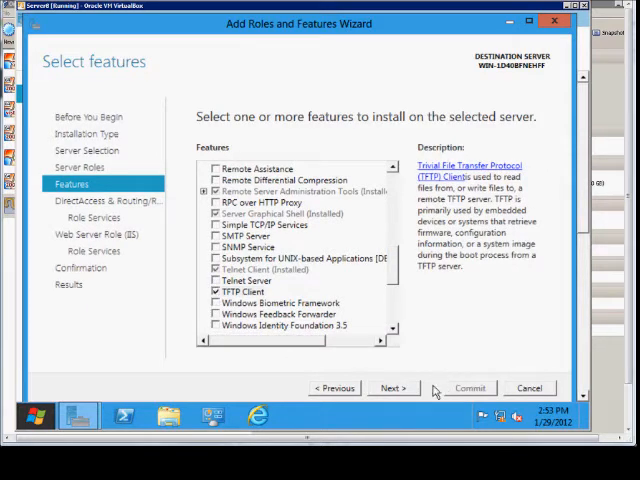
click(392, 388)
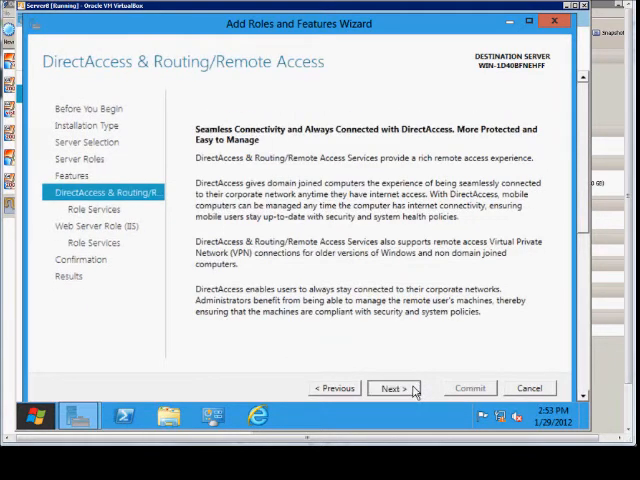
click(392, 388)
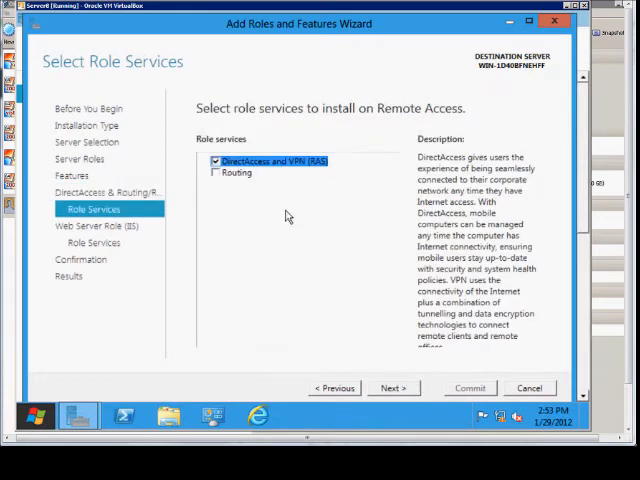
mouse_move(316, 172)
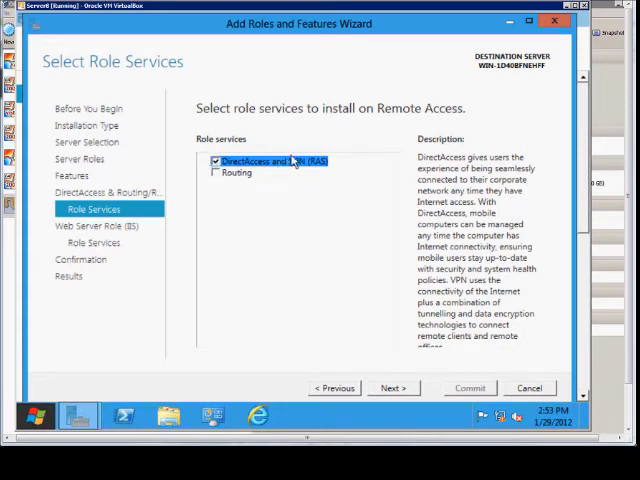
mouse_move(400, 404)
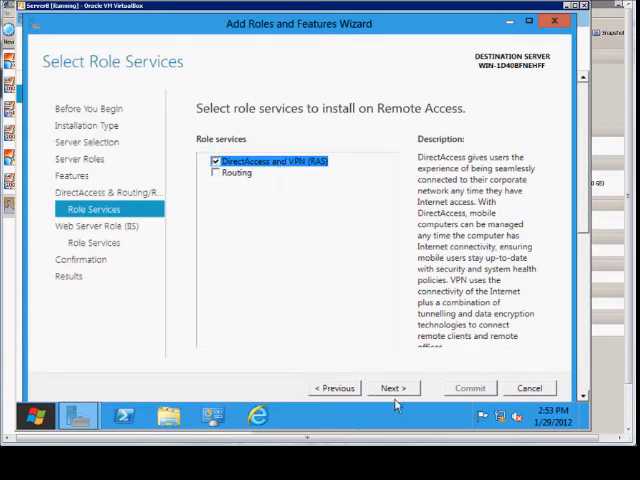
Reach the Web Server (IIS) role services and check .NET Extensibility 2.0 and Application Initialization
click(392, 388)
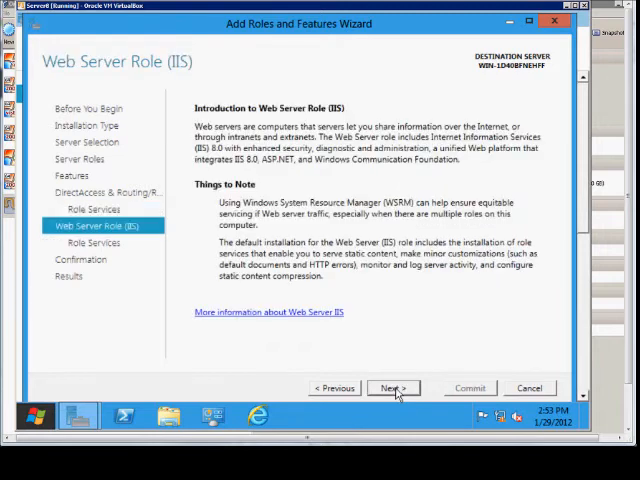
click(388, 388)
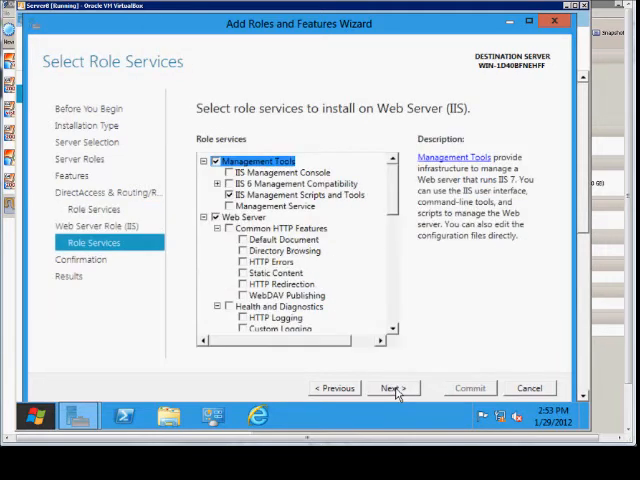
mouse_move(268, 204)
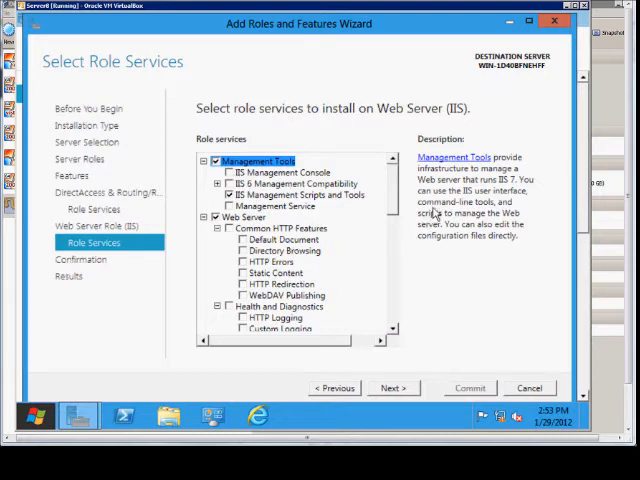
scroll(down, 3)
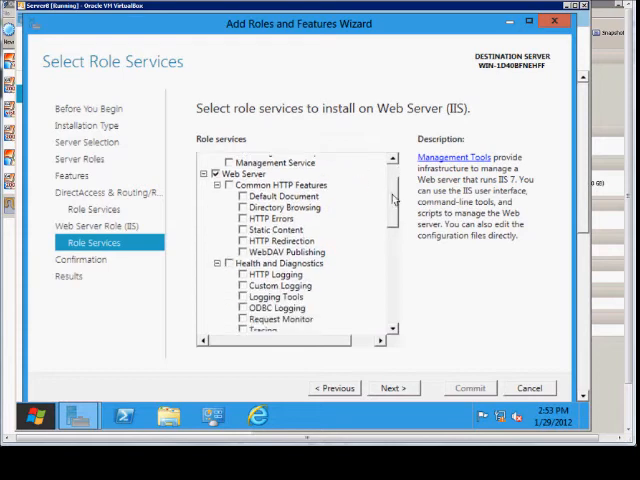
scroll(down, 3)
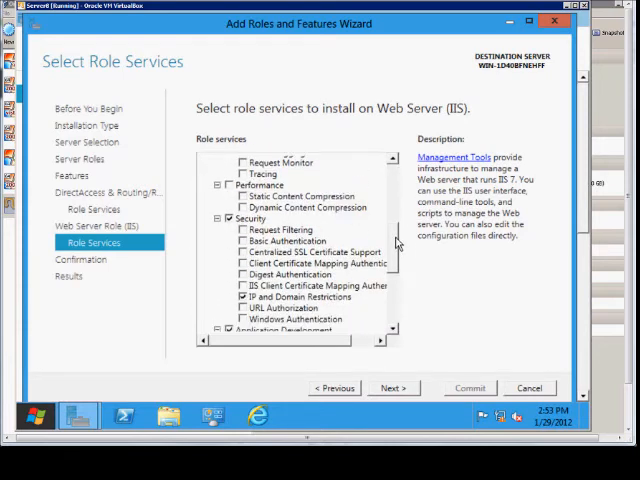
scroll(down, 3)
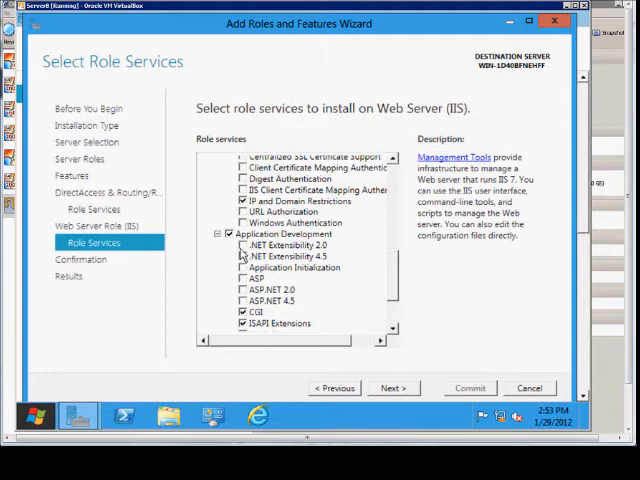
click(242, 254)
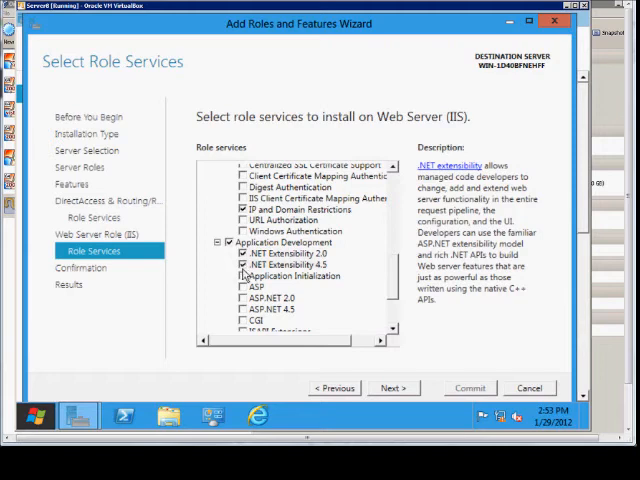
click(242, 276)
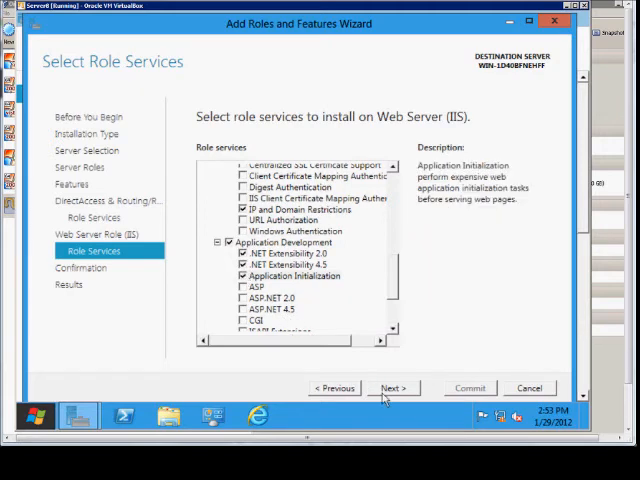
Confirm the selected roles, role services and features and start installing them
click(390, 388)
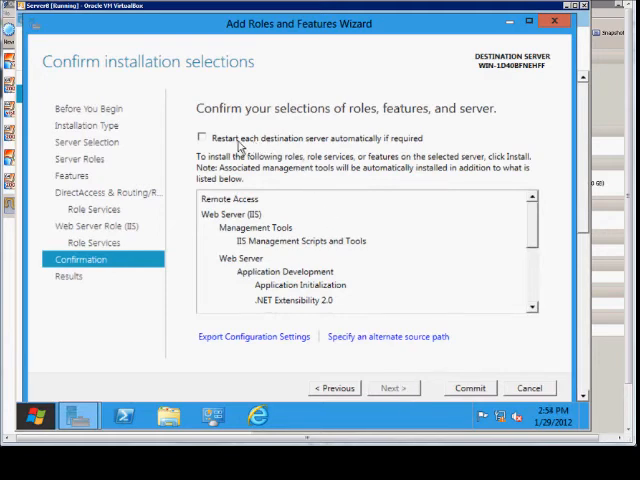
mouse_move(450, 420)
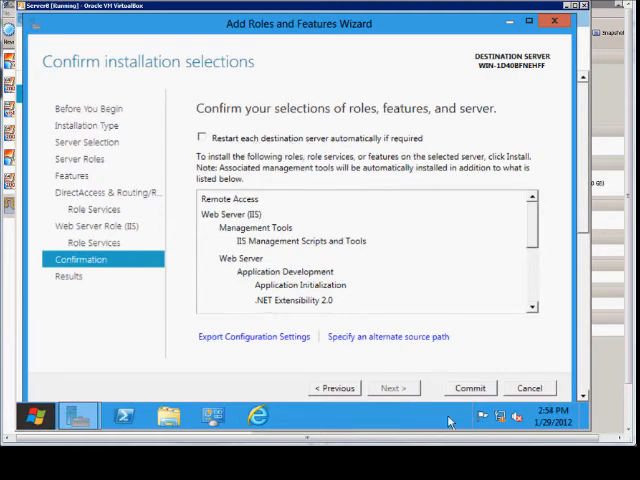
click(472, 386)
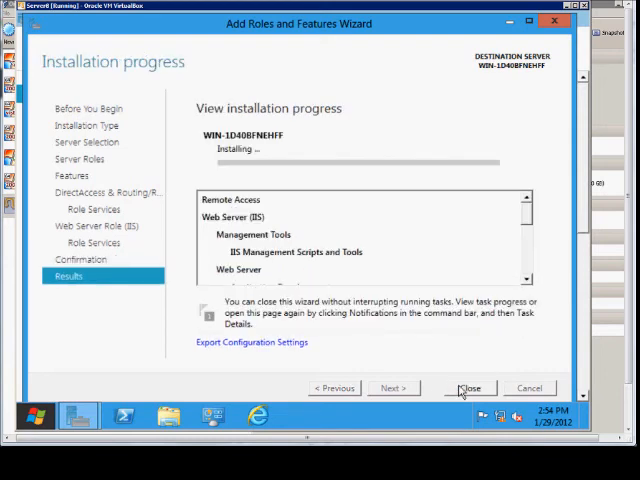
mouse_move(212, 168)
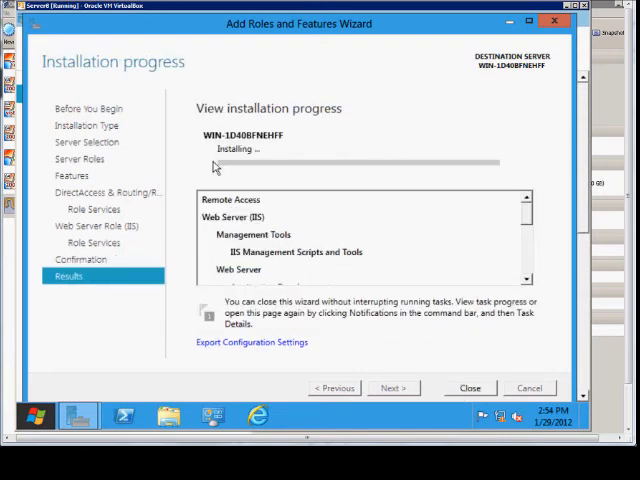
mouse_move(262, 176)
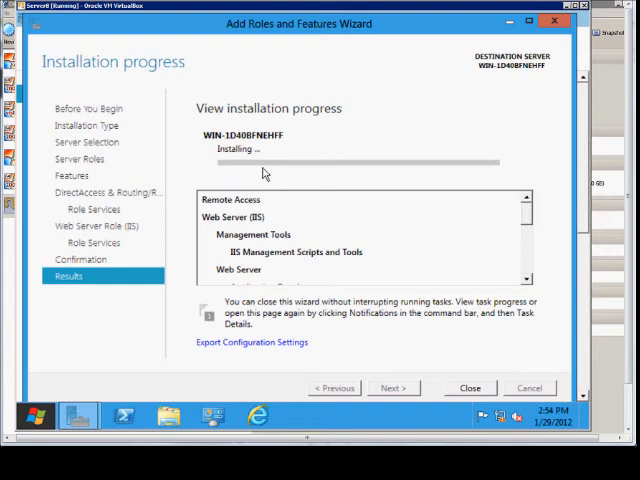
mouse_move(294, 178)
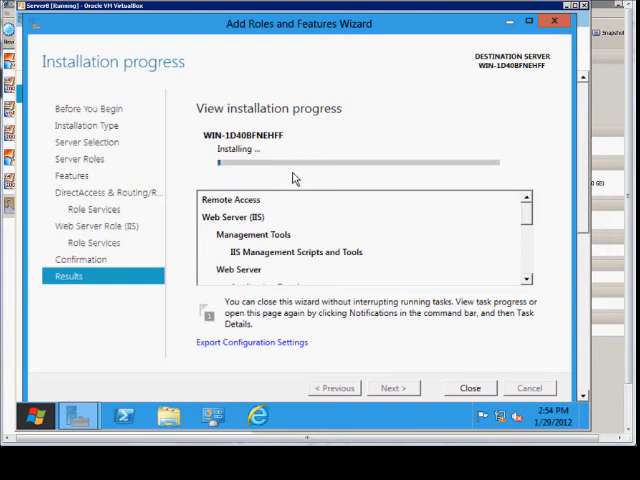